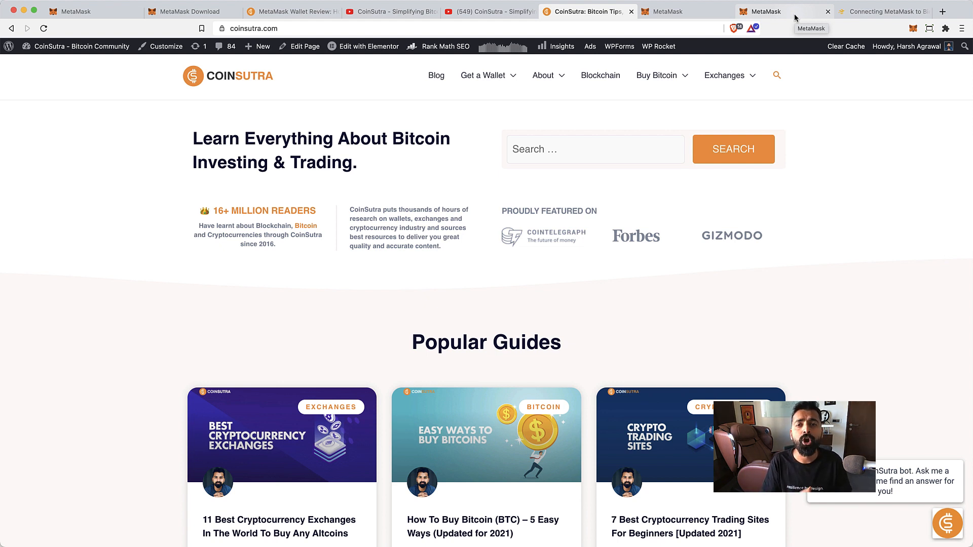
# Switch Chrome to the app.beefy.finance vaults page tab
pyautogui.click(941, 11)
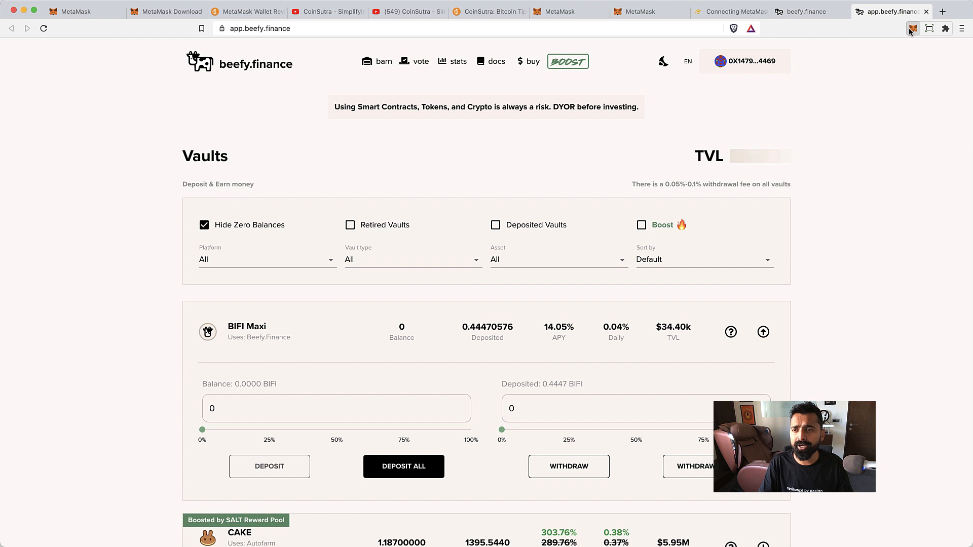
# Open the MetaMask full-page wallet showing Ledger 1 with 1.1705 ETH
pyautogui.click(912, 28)
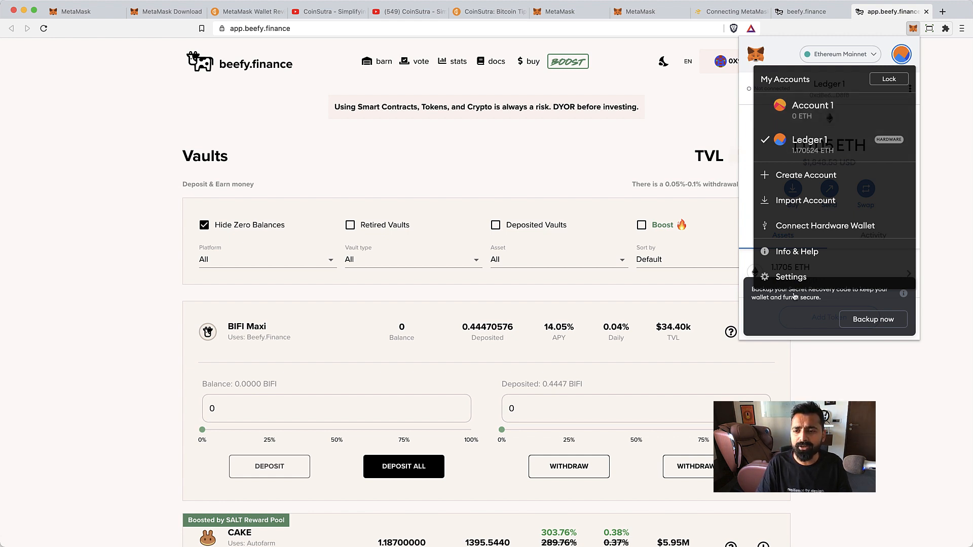
pyautogui.click(790, 277)
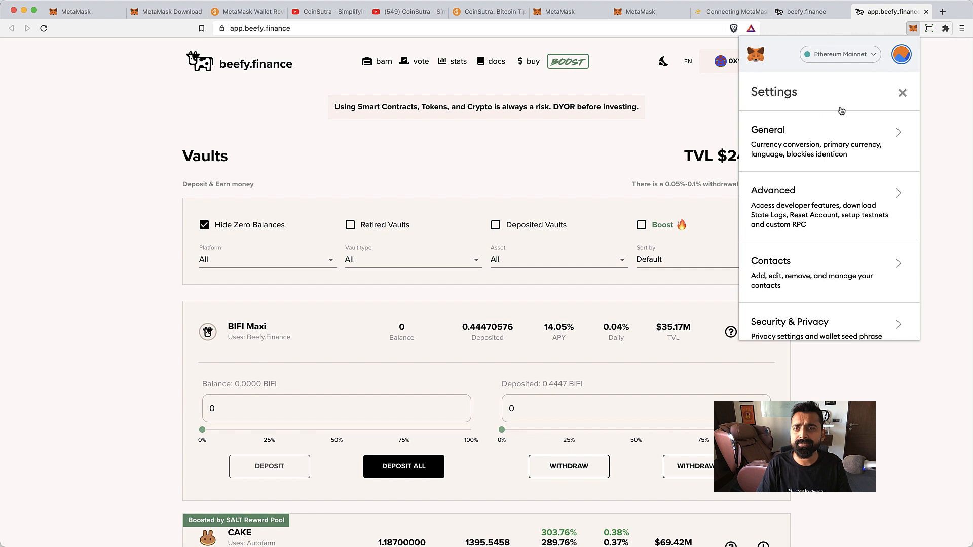
pyautogui.click(561, 12)
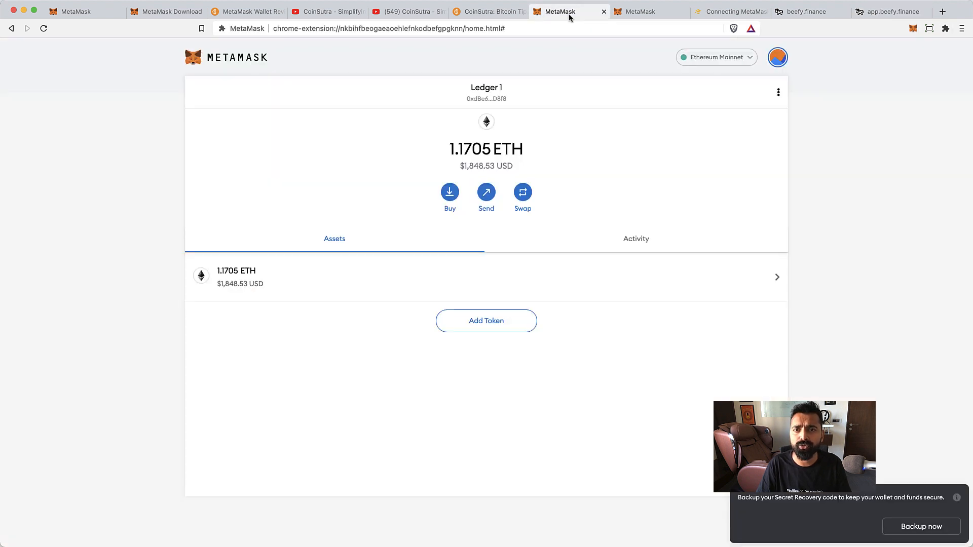
# Open Settings > Networks and start a new blank Add Network form
pyautogui.click(776, 57)
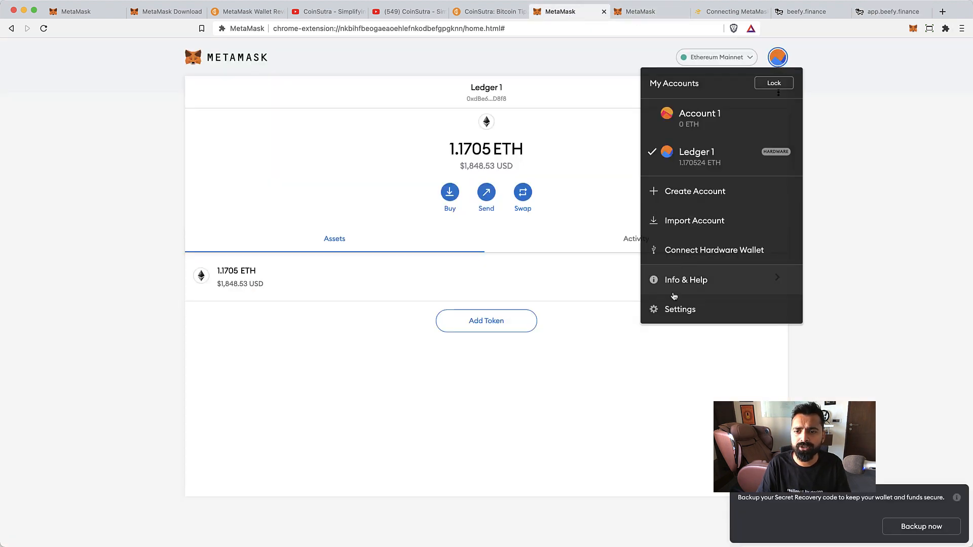
pyautogui.click(680, 309)
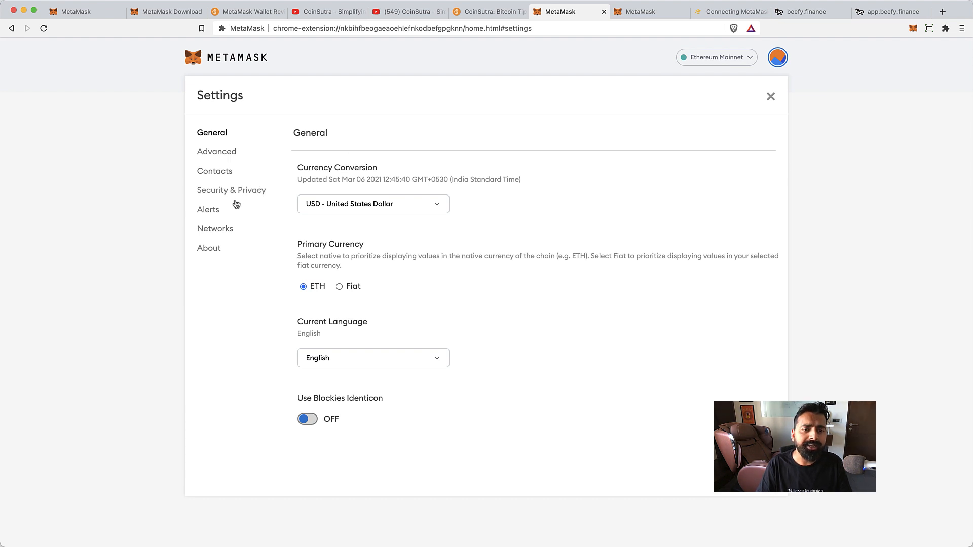
pyautogui.click(215, 229)
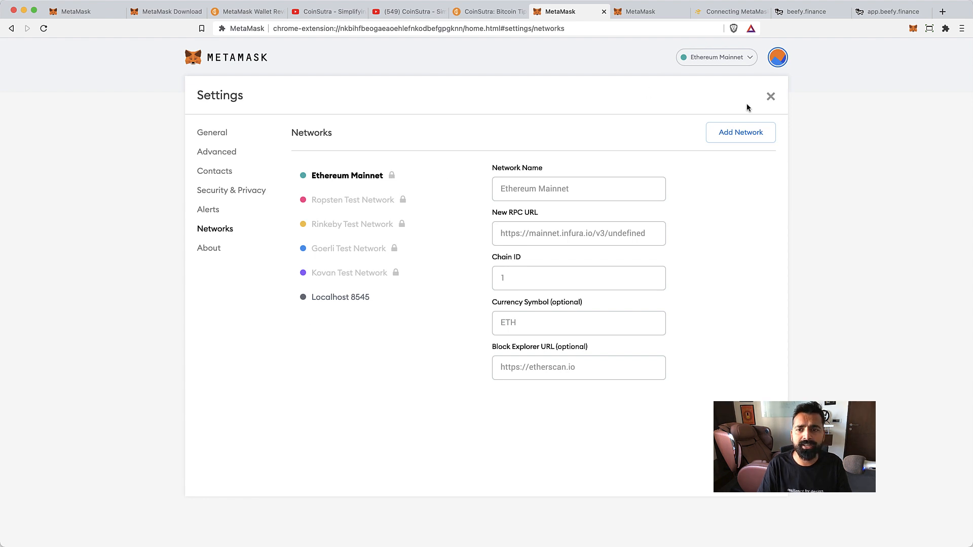
pyautogui.click(740, 132)
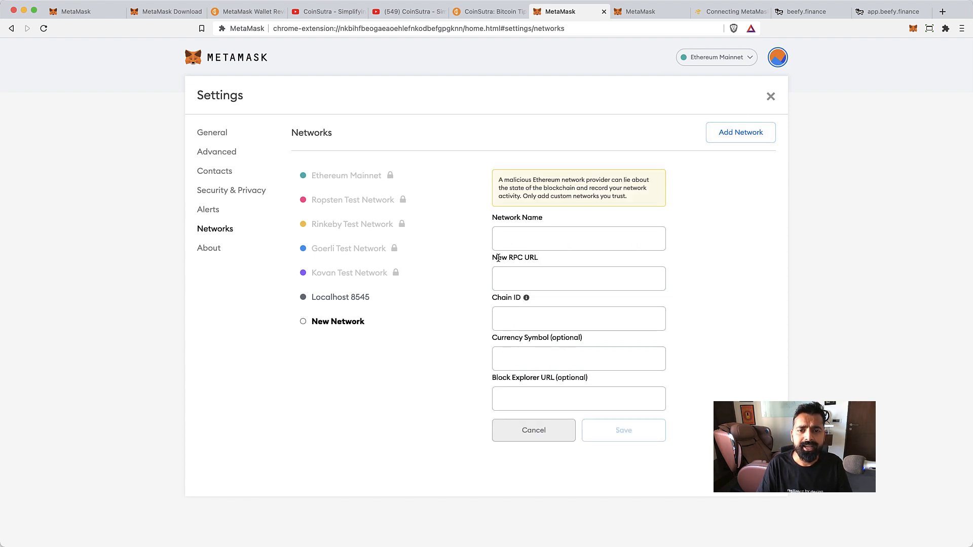
pyautogui.click(567, 12)
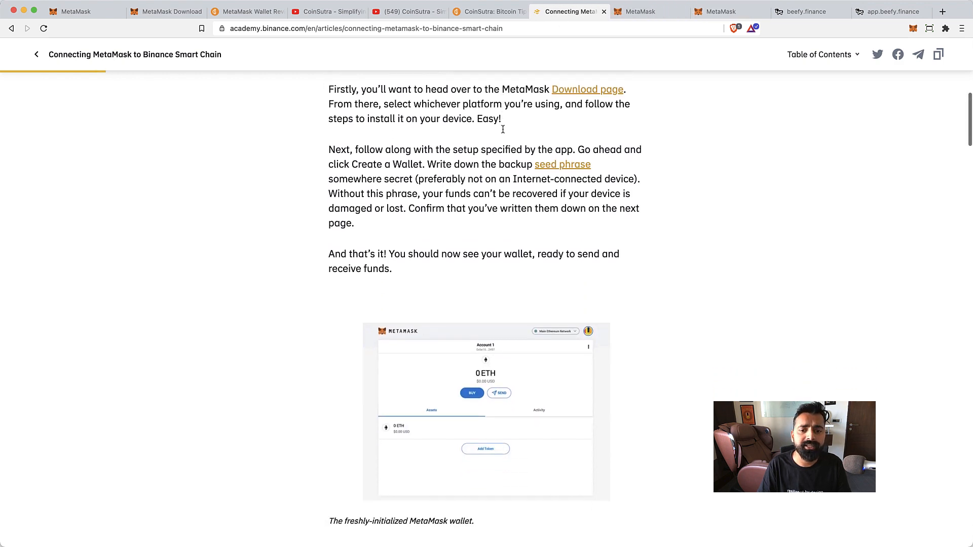
pyautogui.scroll(-3)
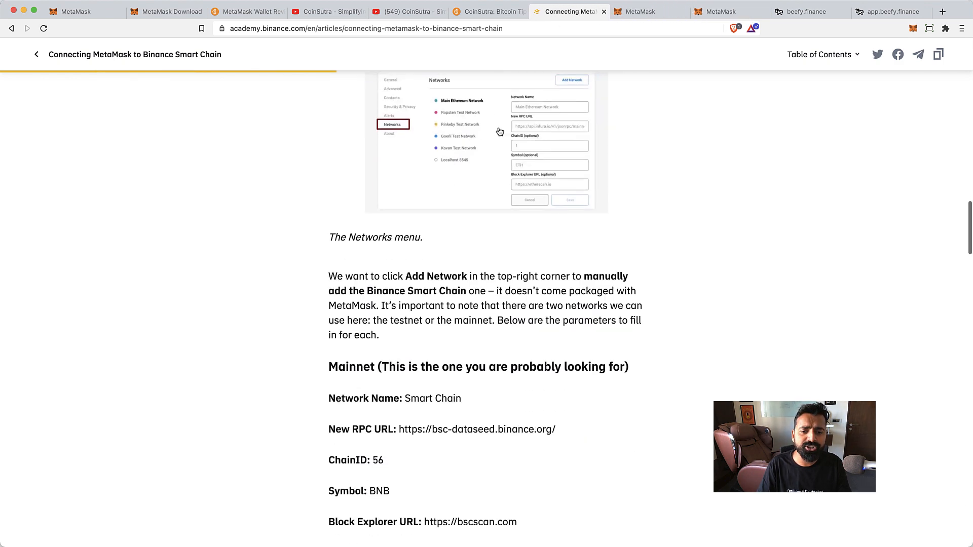
pyautogui.scroll(-3)
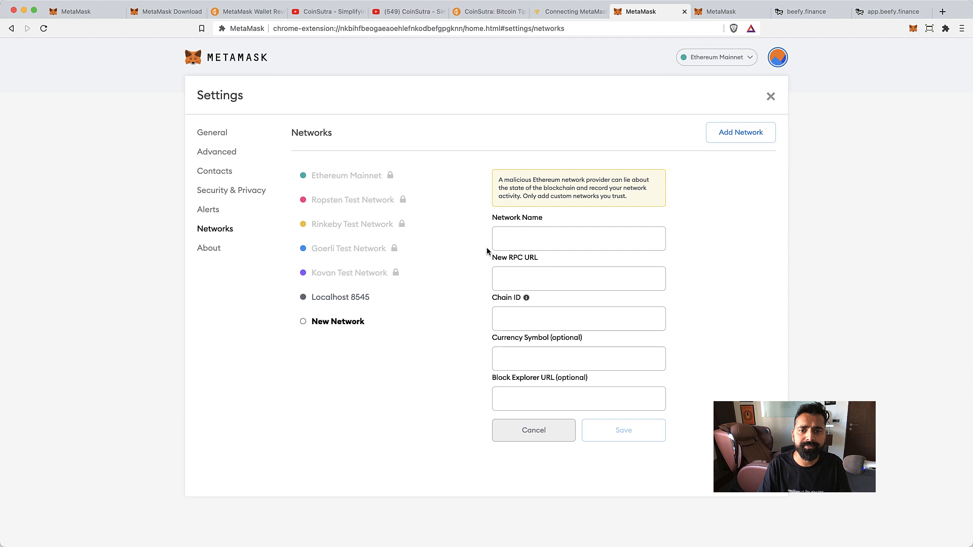
pyautogui.click(566, 11)
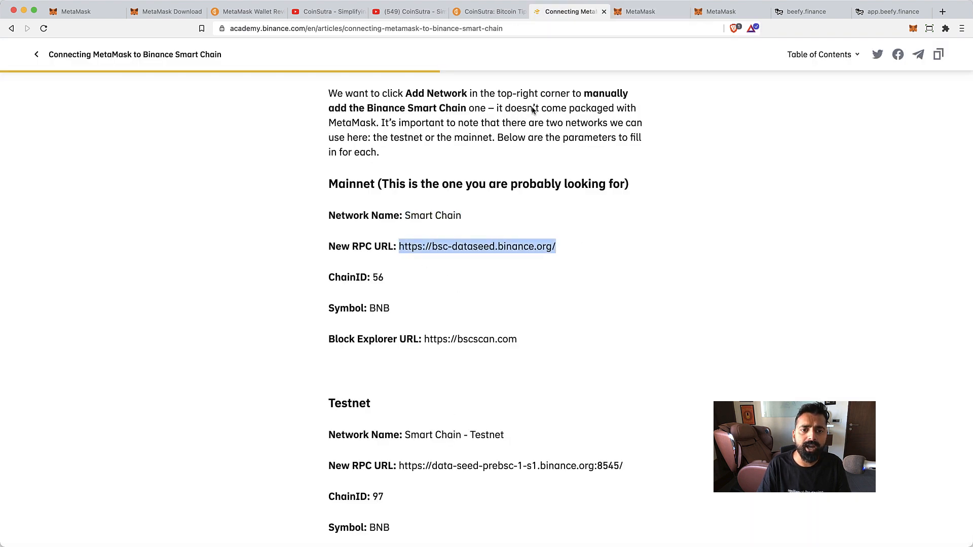
pyautogui.click(649, 11)
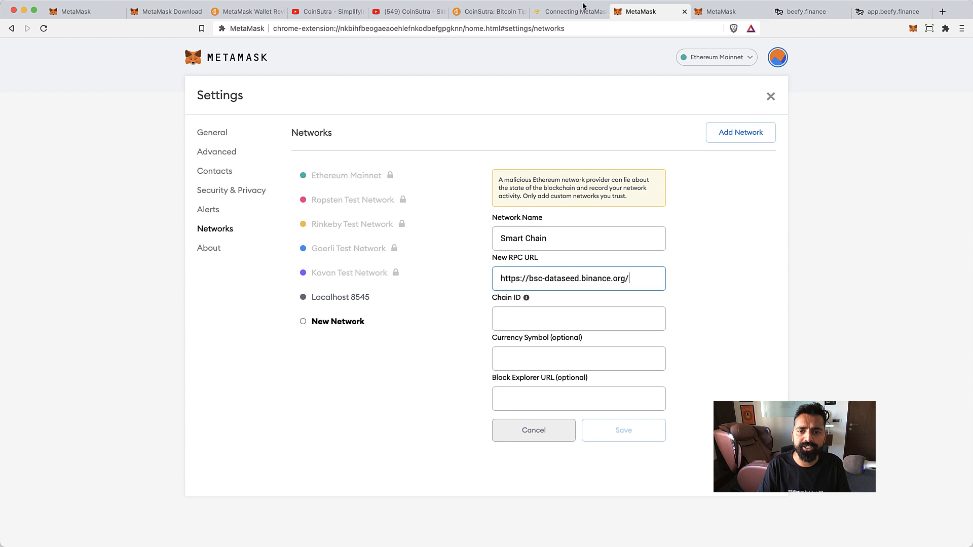
pyautogui.click(569, 11)
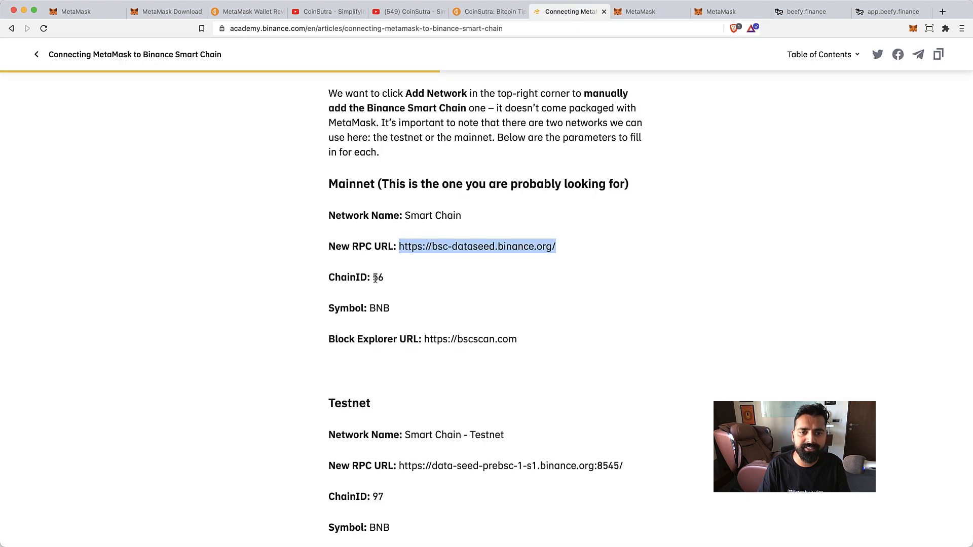
pyautogui.click(649, 11)
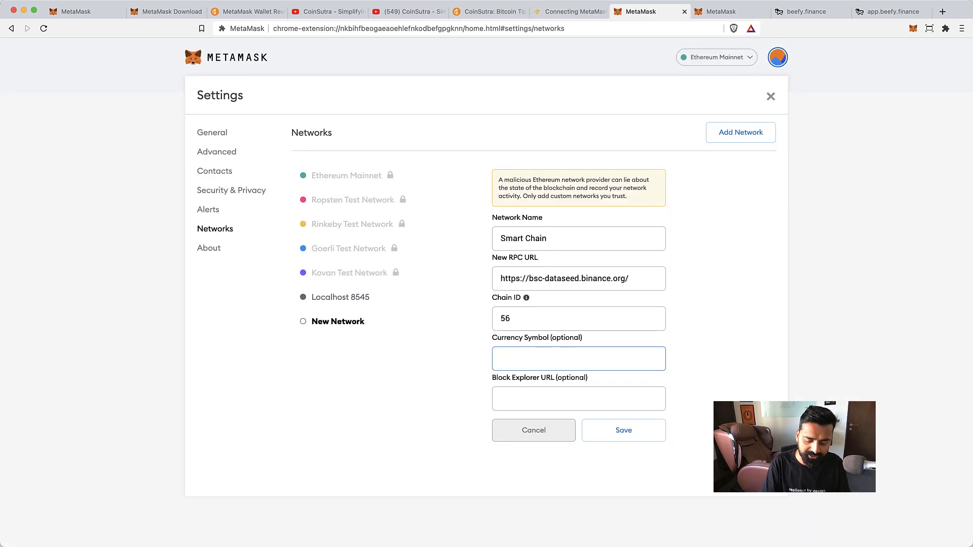
pyautogui.click(567, 11)
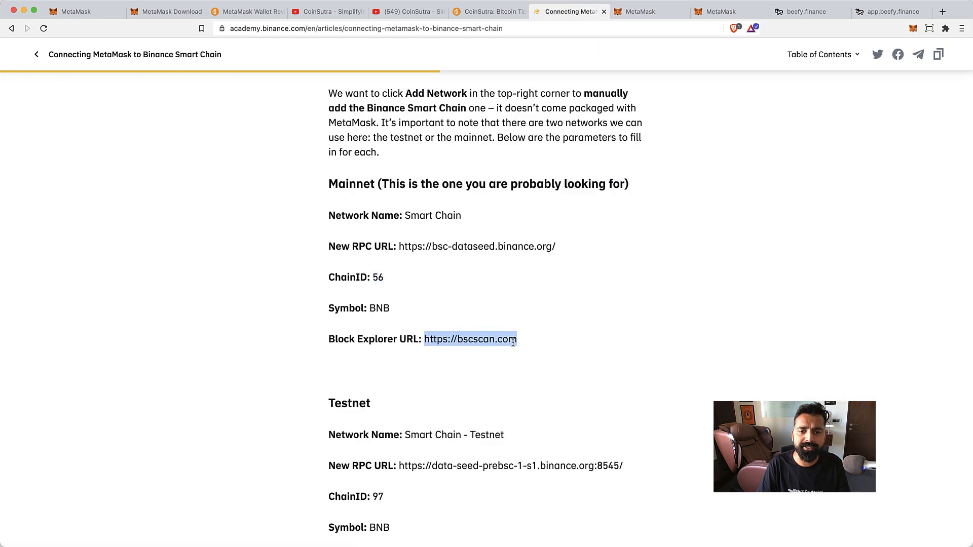
pyautogui.click(650, 11)
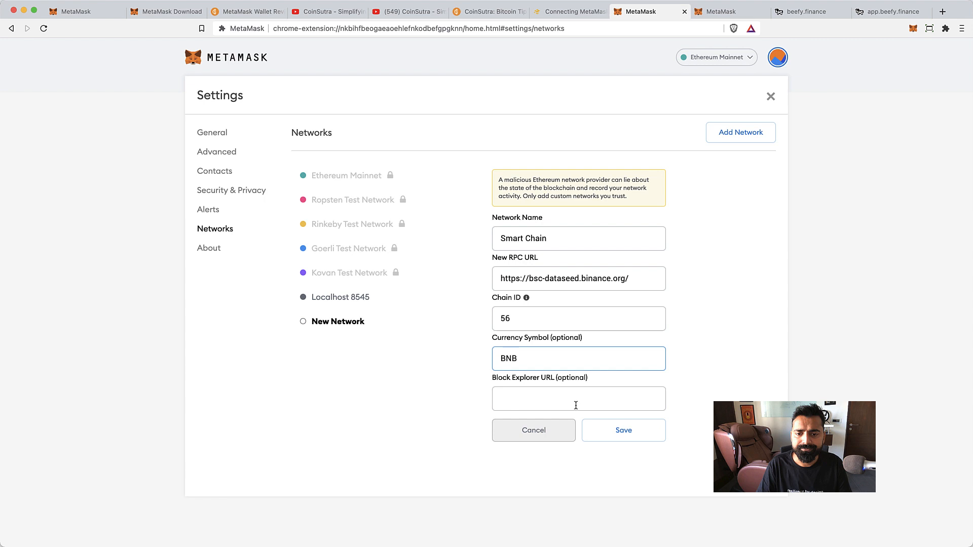
pyautogui.write('https://bscscan.com')
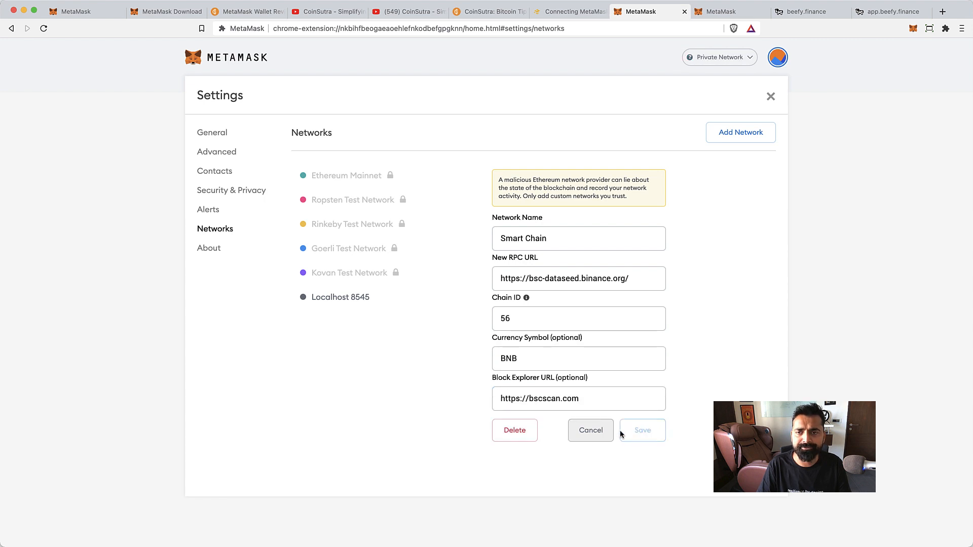
# Save the Smart Chain network and close Settings to see 0 BNB
pyautogui.click(641, 430)
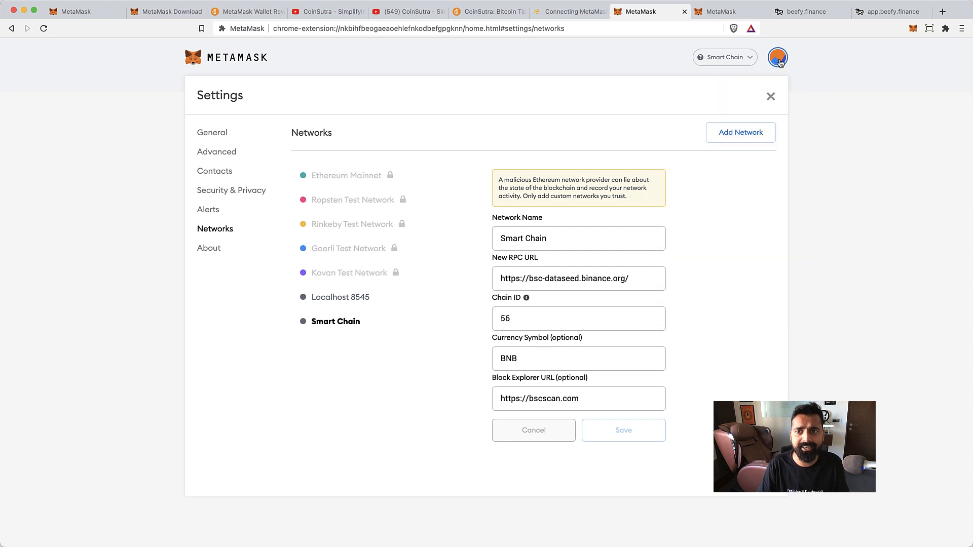
pyautogui.click(771, 96)
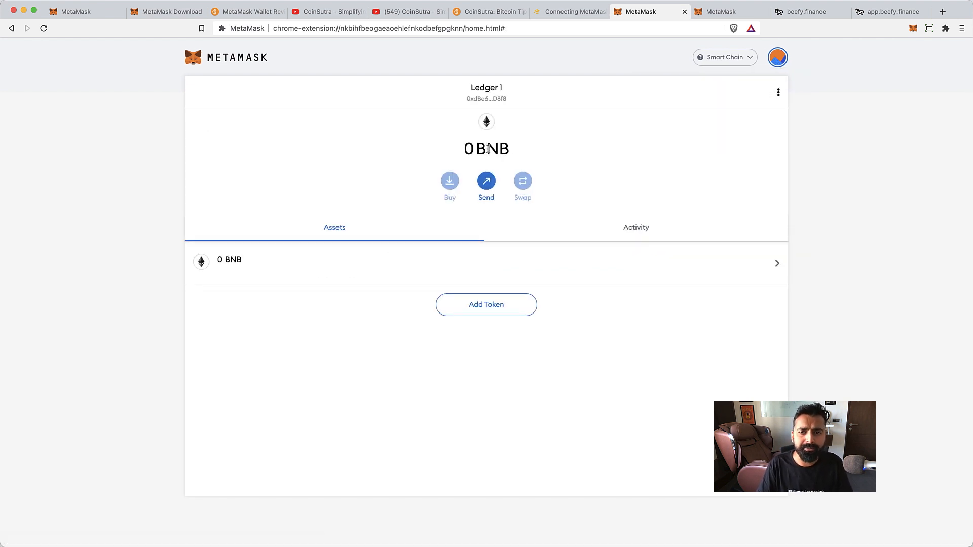
pyautogui.moveTo(486, 99)
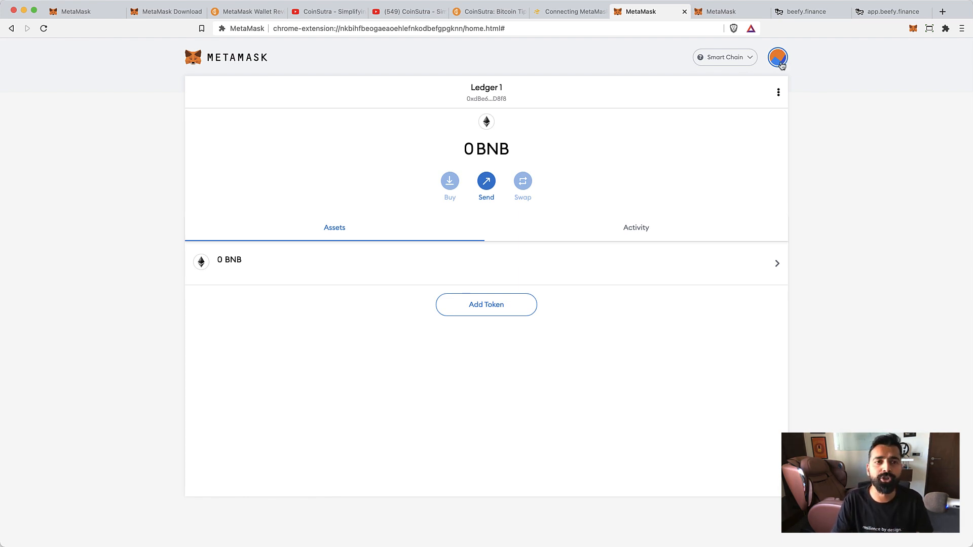
# Review the saved Smart Chain entry under Networks, then return to the Binance Academy guide
pyautogui.click(777, 57)
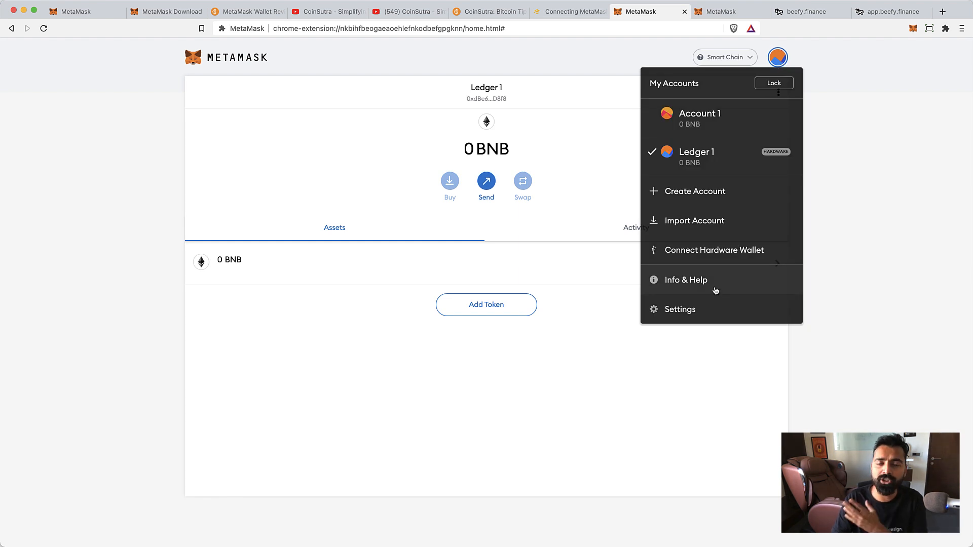
pyautogui.click(679, 309)
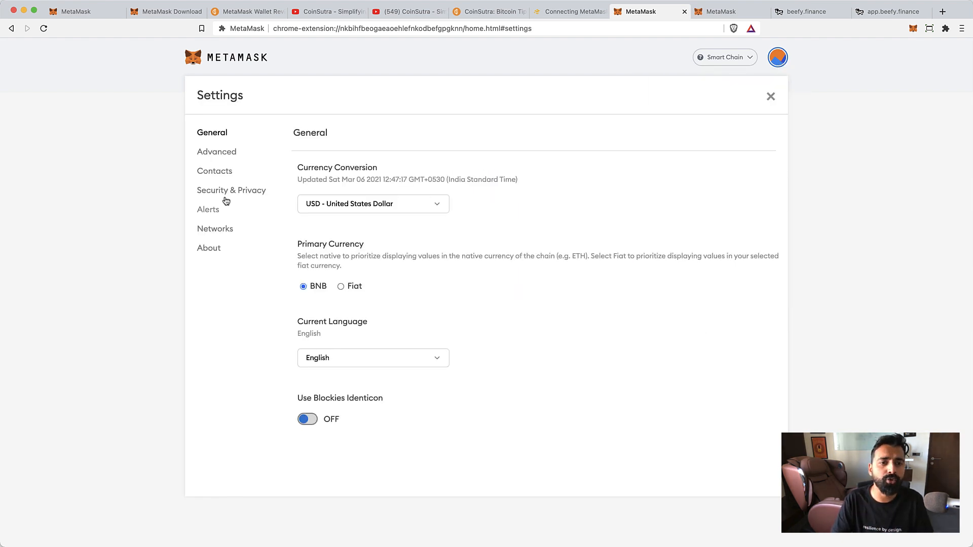
pyautogui.click(215, 229)
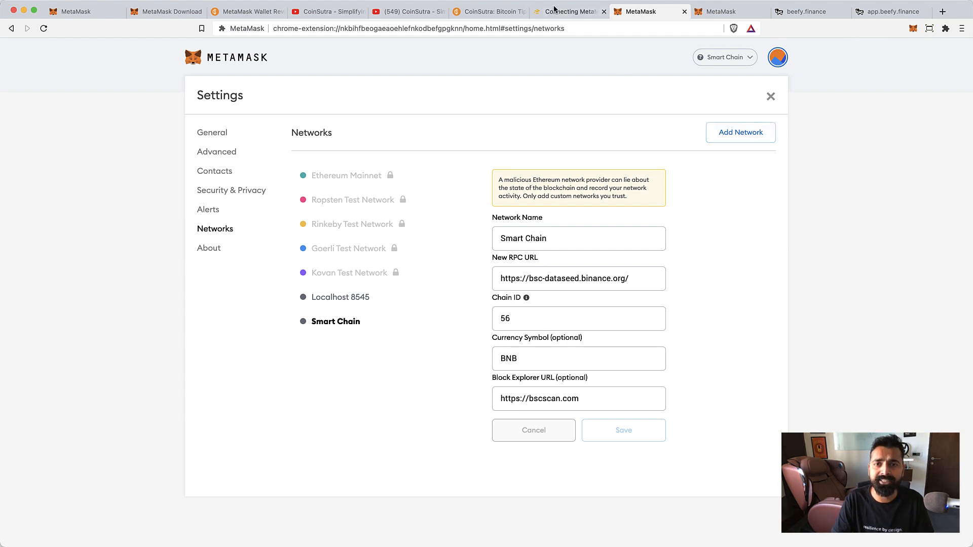
pyautogui.click(567, 11)
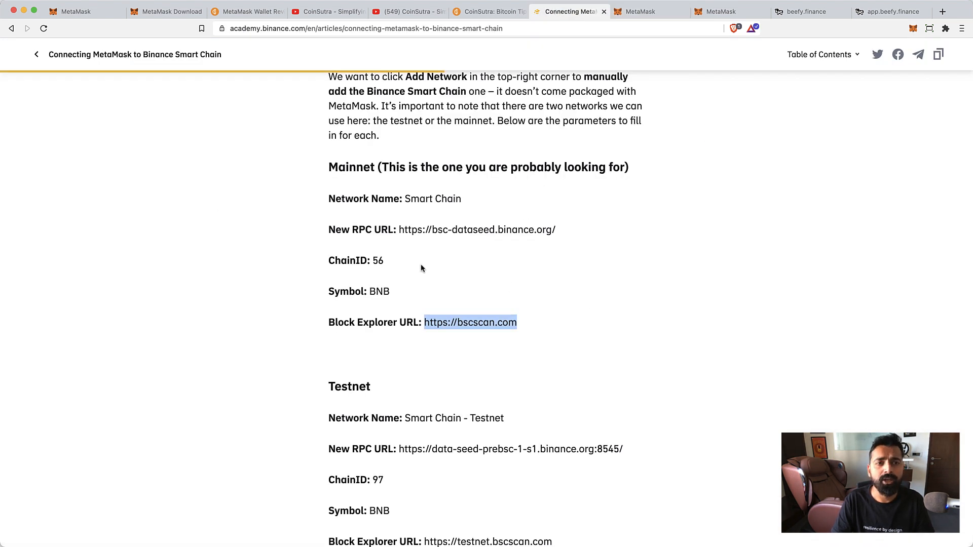